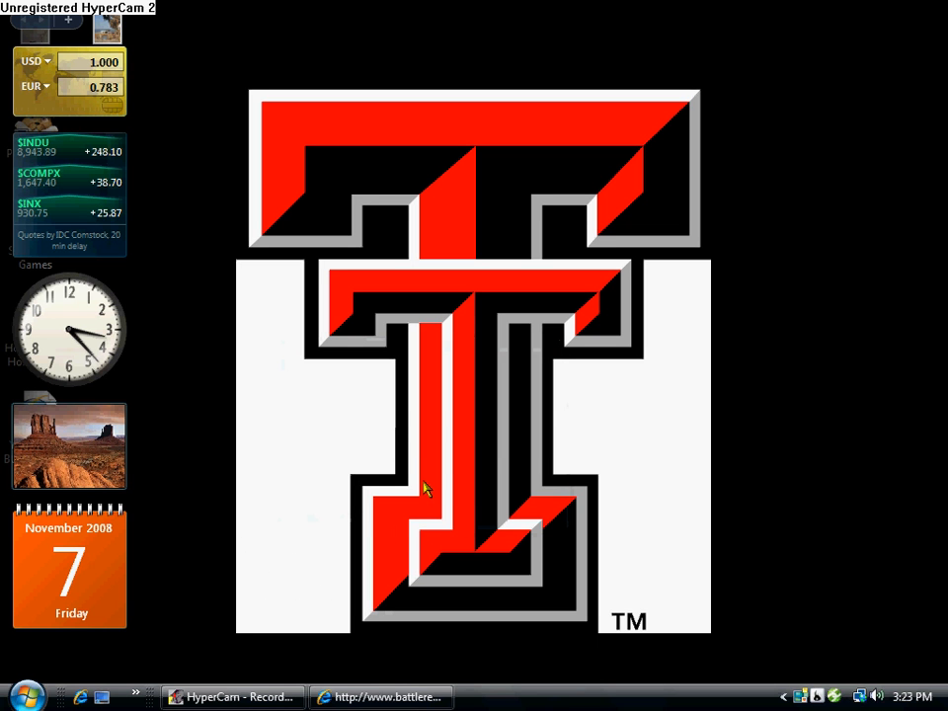
pyautogui.moveTo(412, 472)
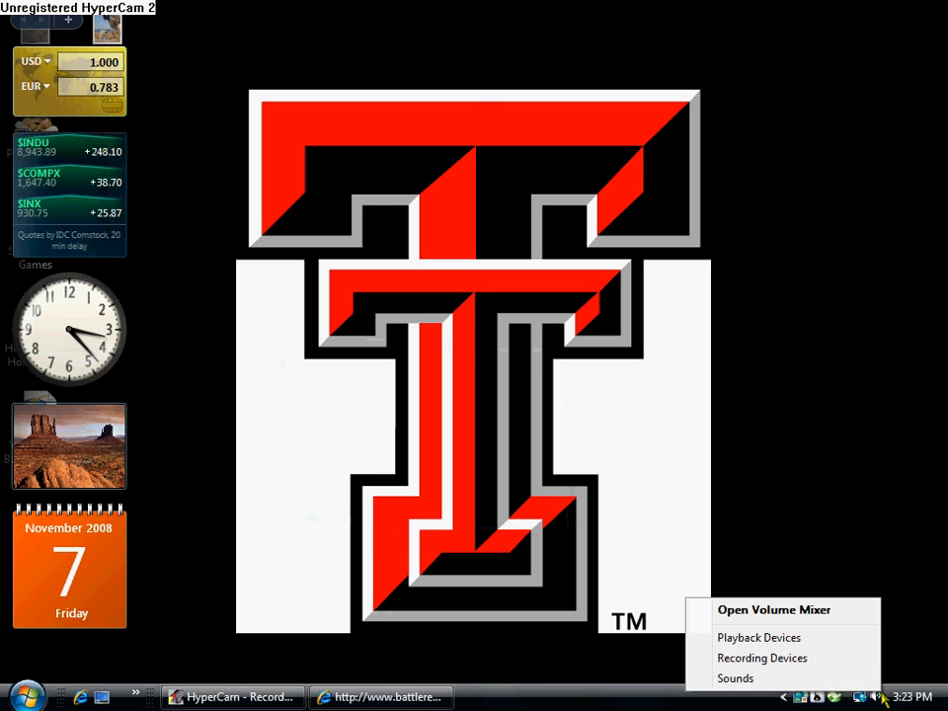
# Bring up the Recording Devices from the taskbar volume icon.
pyautogui.click(762, 658)
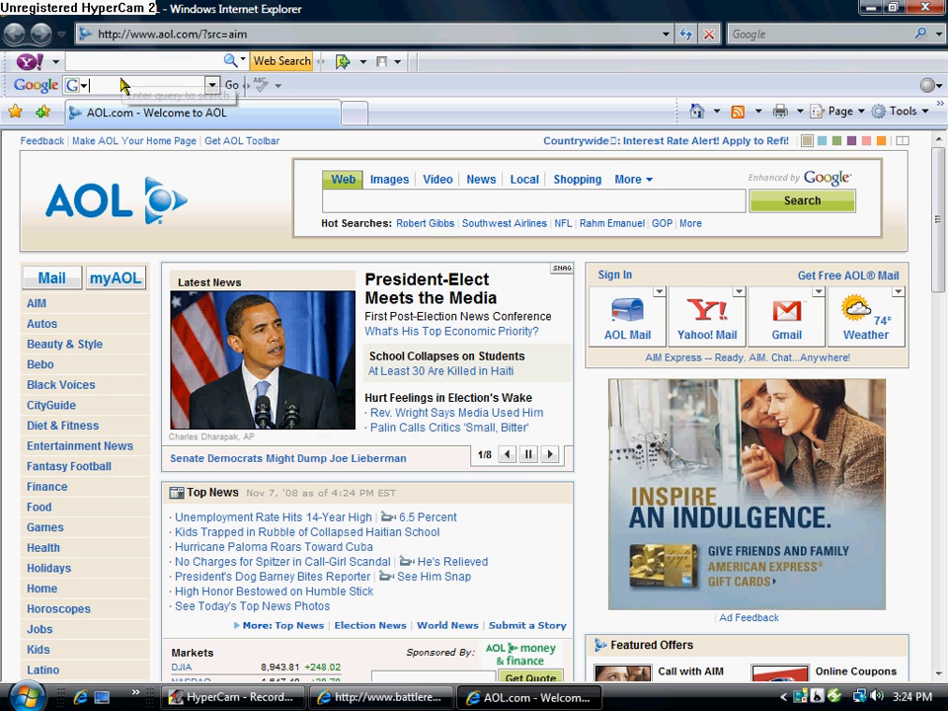
# Search Google for 'how to record your voice on hypercam'.
pyautogui.write('how to record your voic')
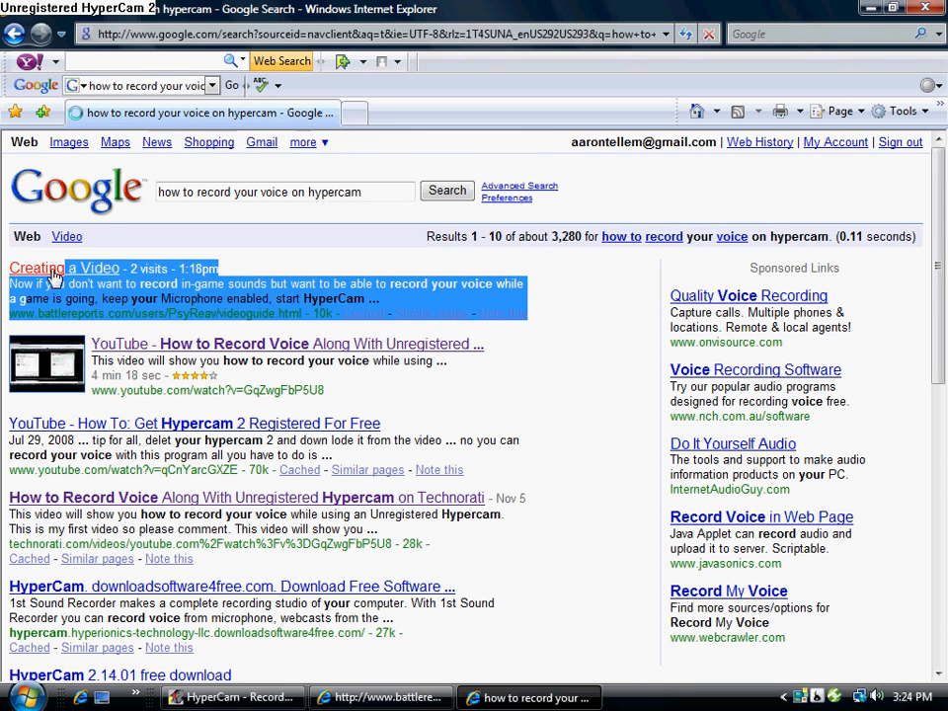
# Open the battlereports.com 'Creating a Video' guide and scroll through its Recording your Voice section.
pyautogui.click(63, 268)
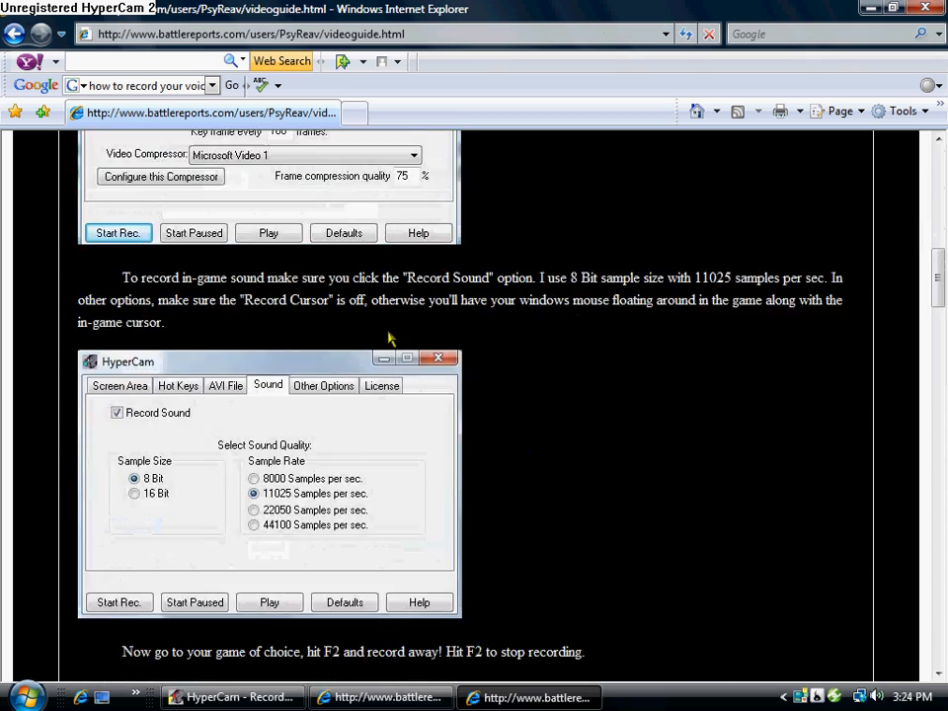
pyautogui.scroll(-3)
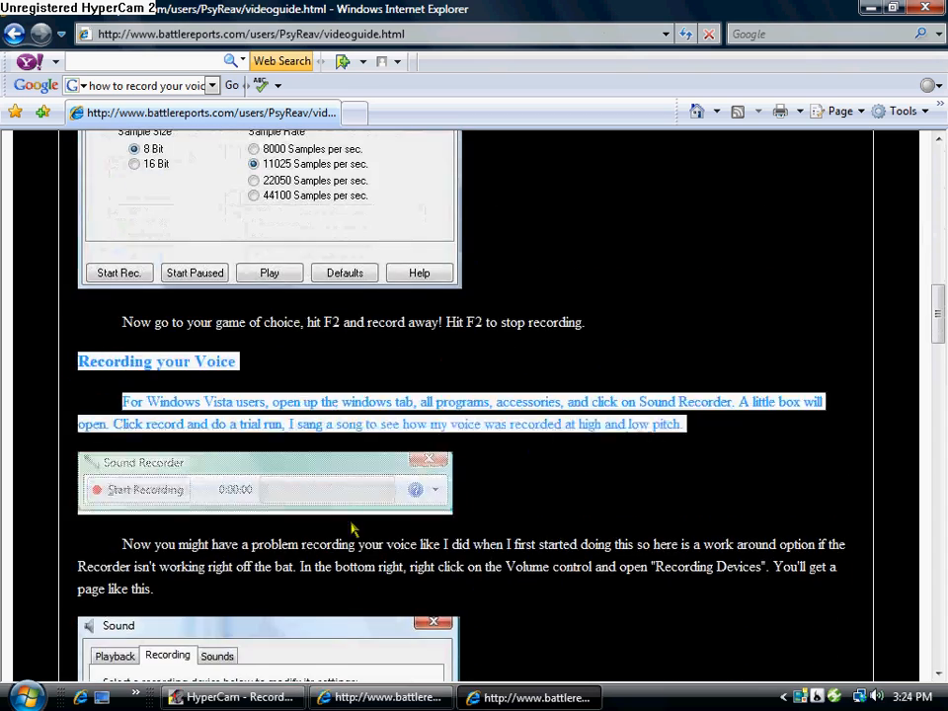
pyautogui.scroll(-3)
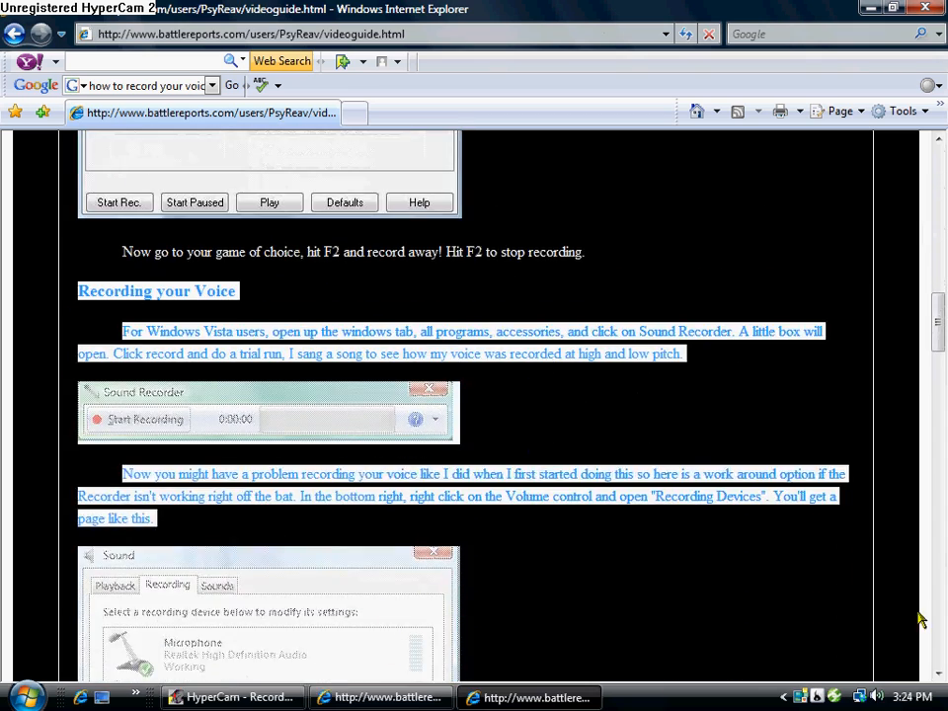
pyautogui.scroll(-3)
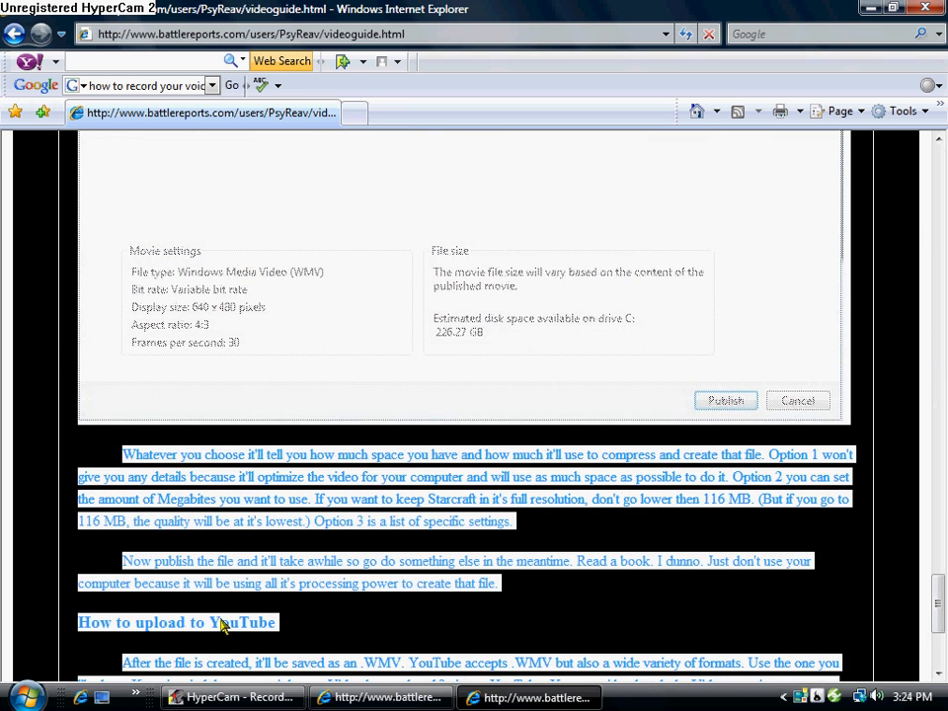
pyautogui.scroll(3)
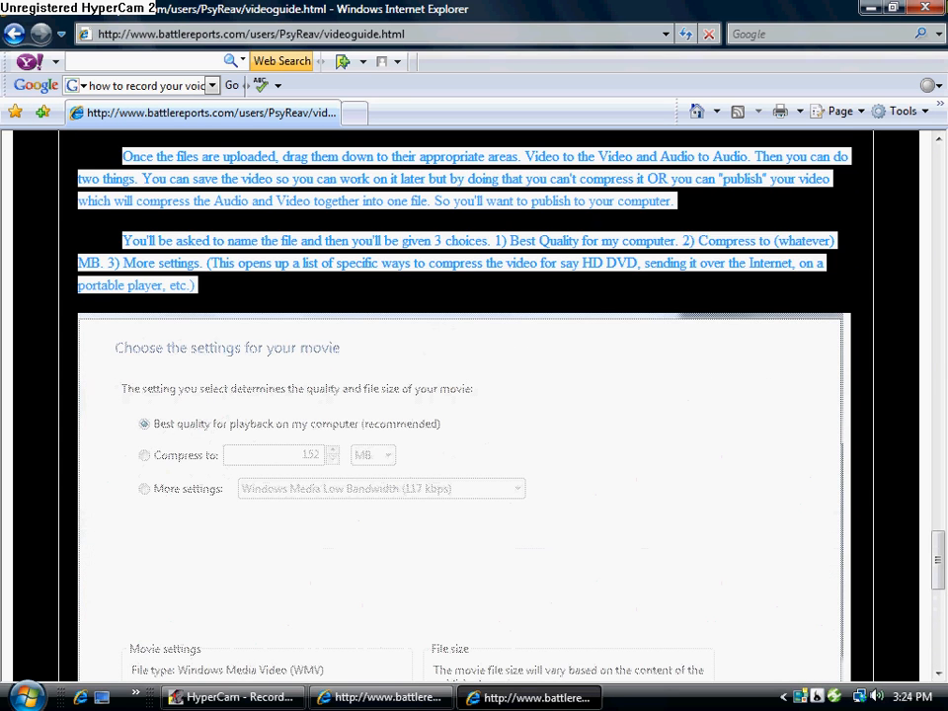